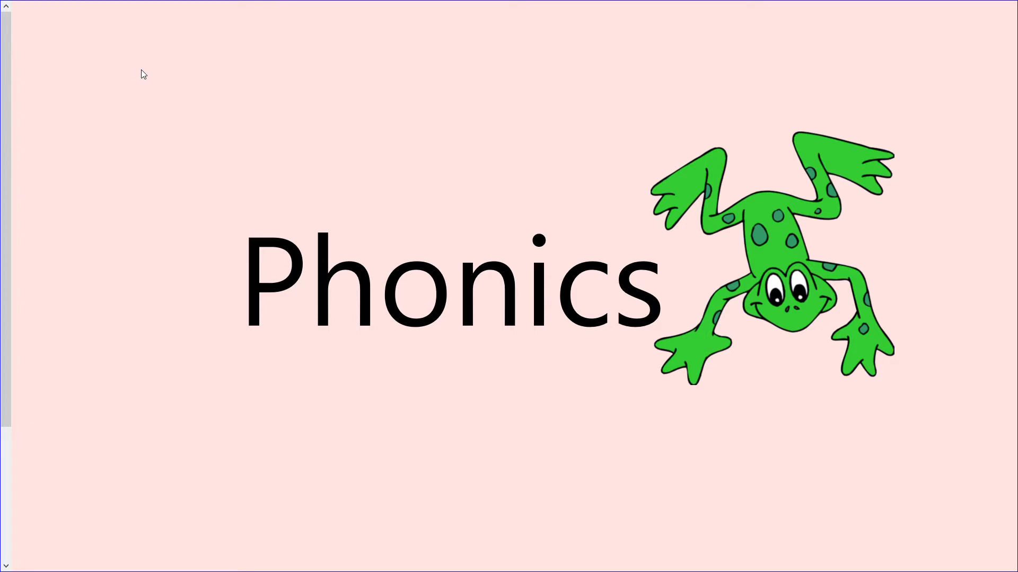
pyautogui.moveTo(182, 298)
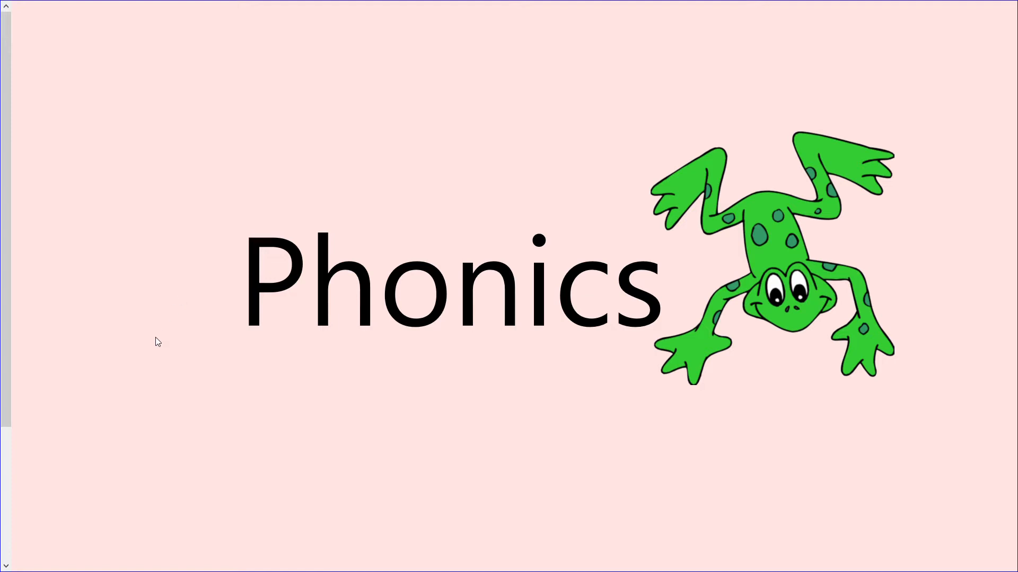
pyautogui.moveTo(50, 494)
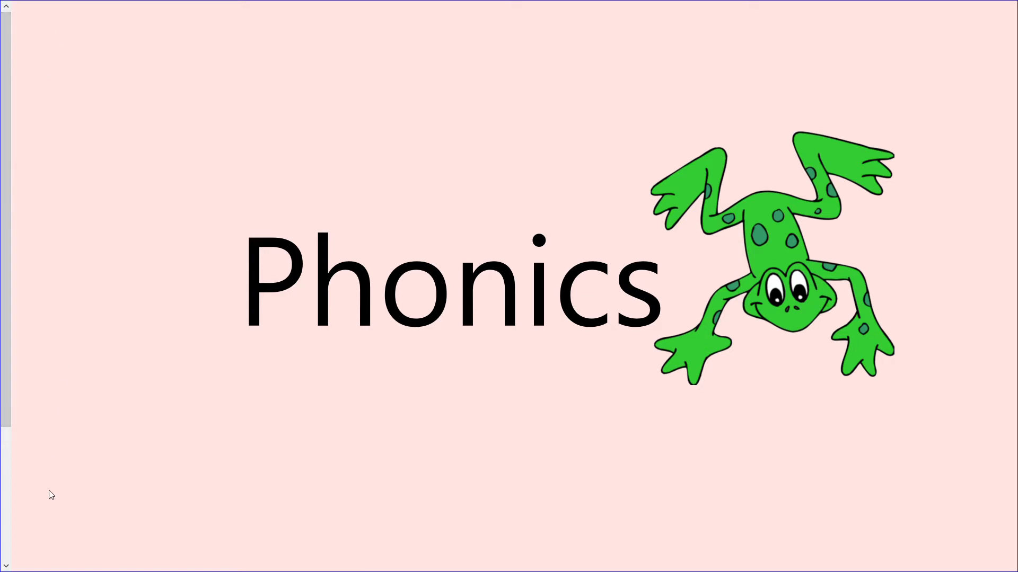
pyautogui.press('right')
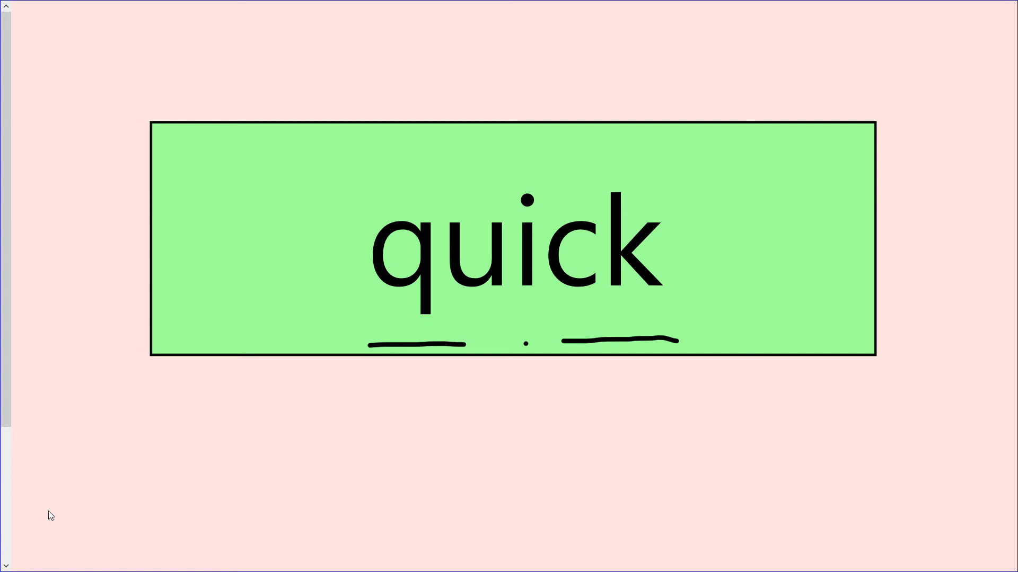
pyautogui.write('quit')
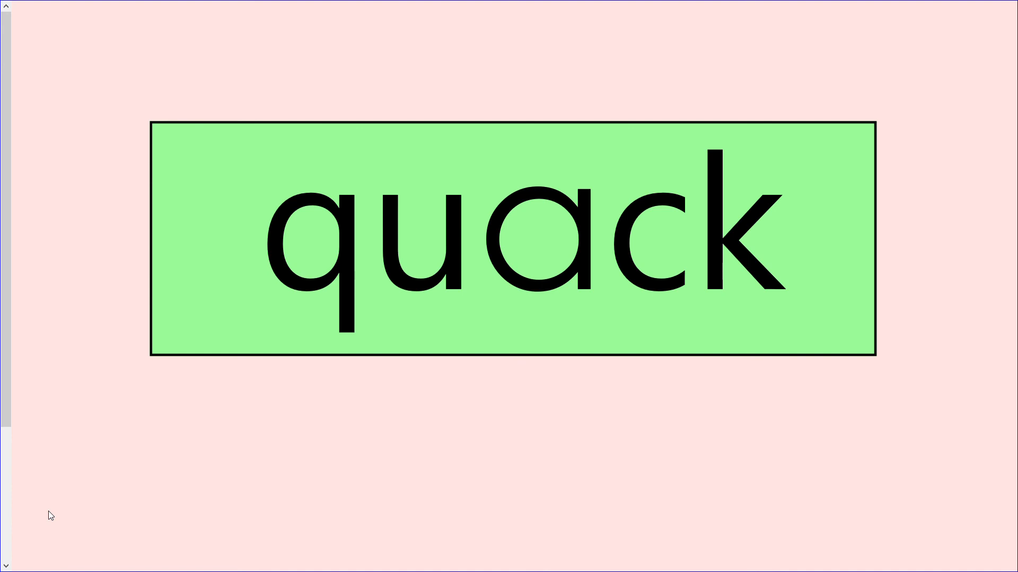
pyautogui.write('quiz')
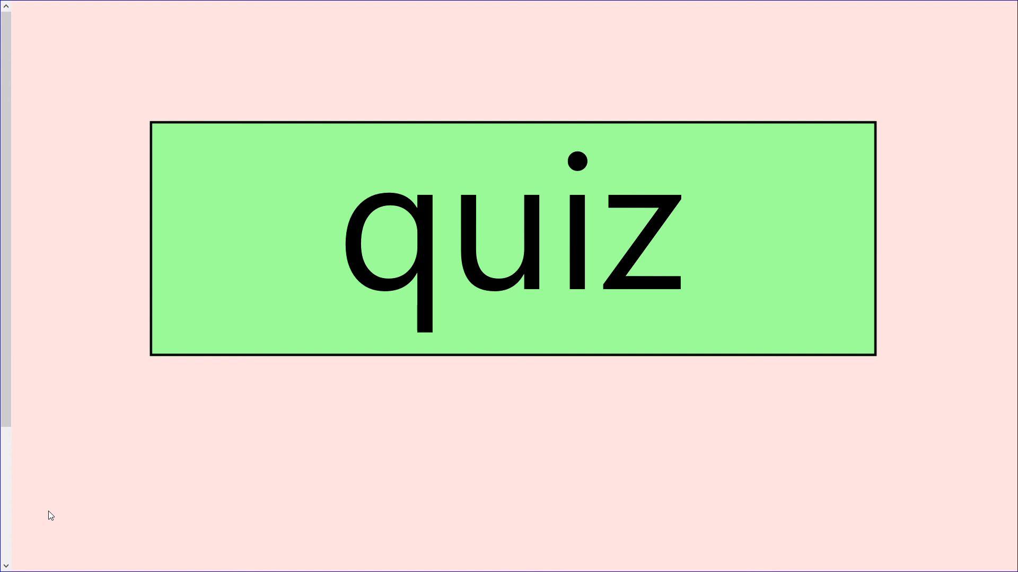
pyautogui.moveTo(162, 492)
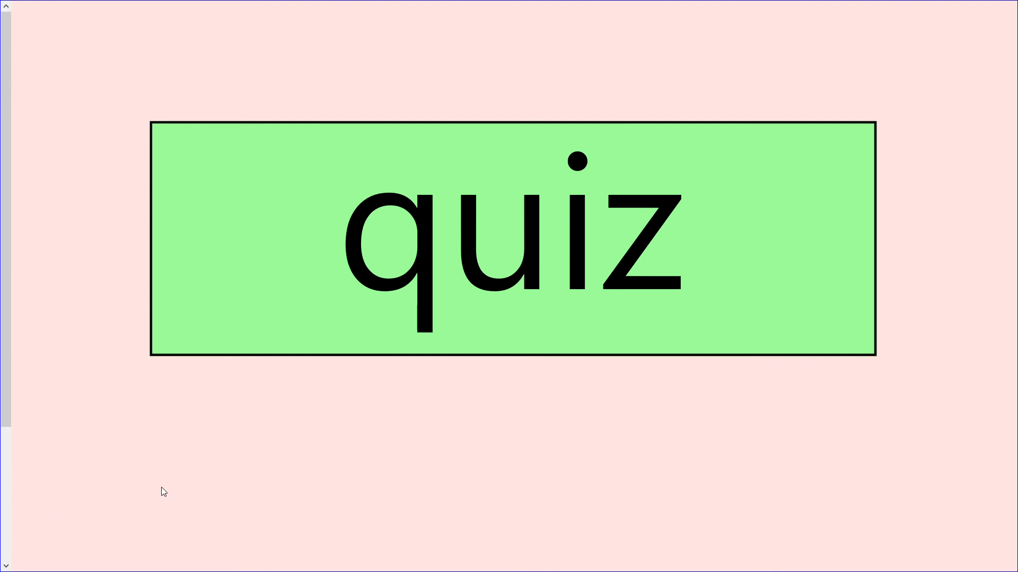
pyautogui.moveTo(966, 399)
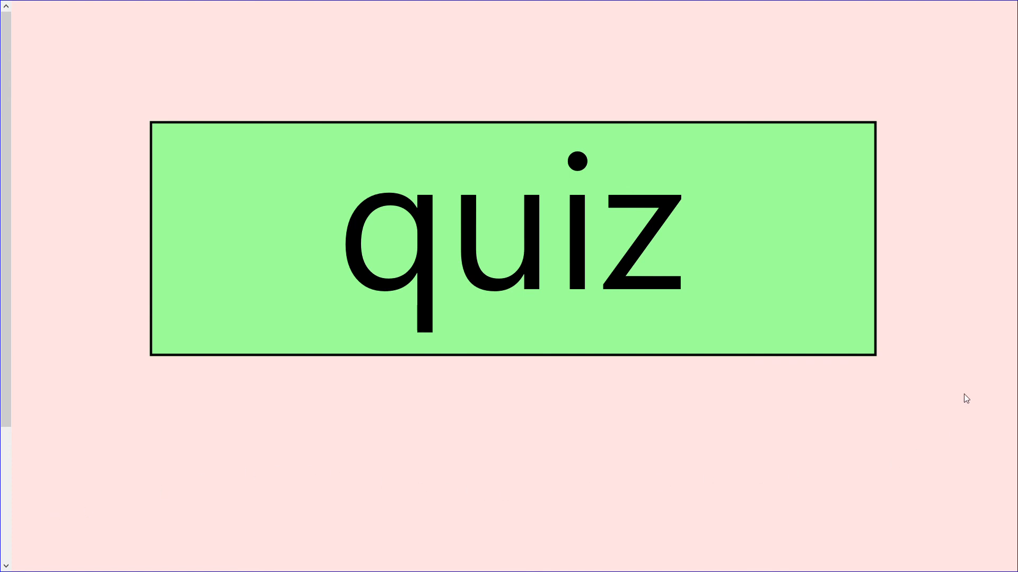
pyautogui.moveTo(942, 232)
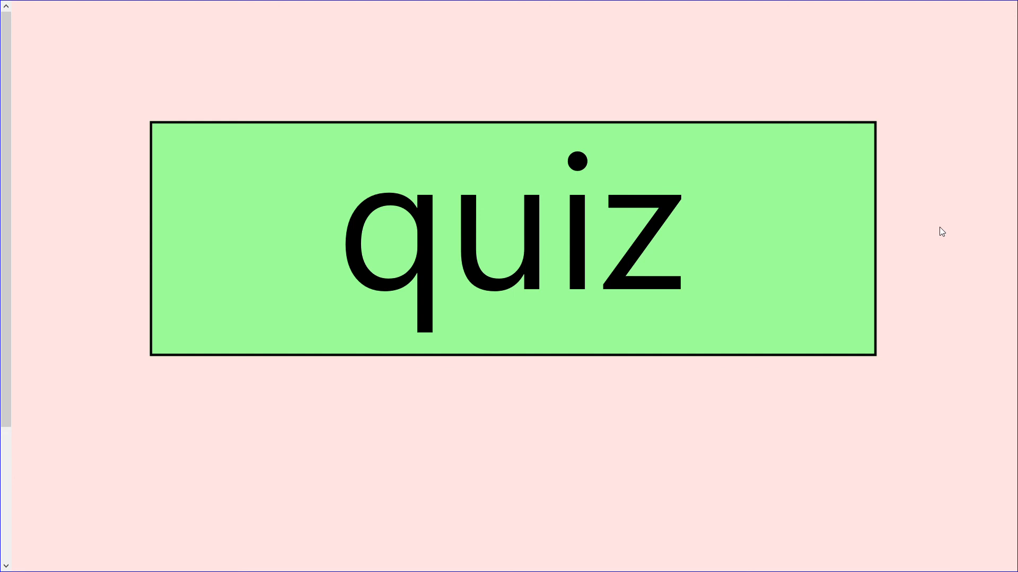